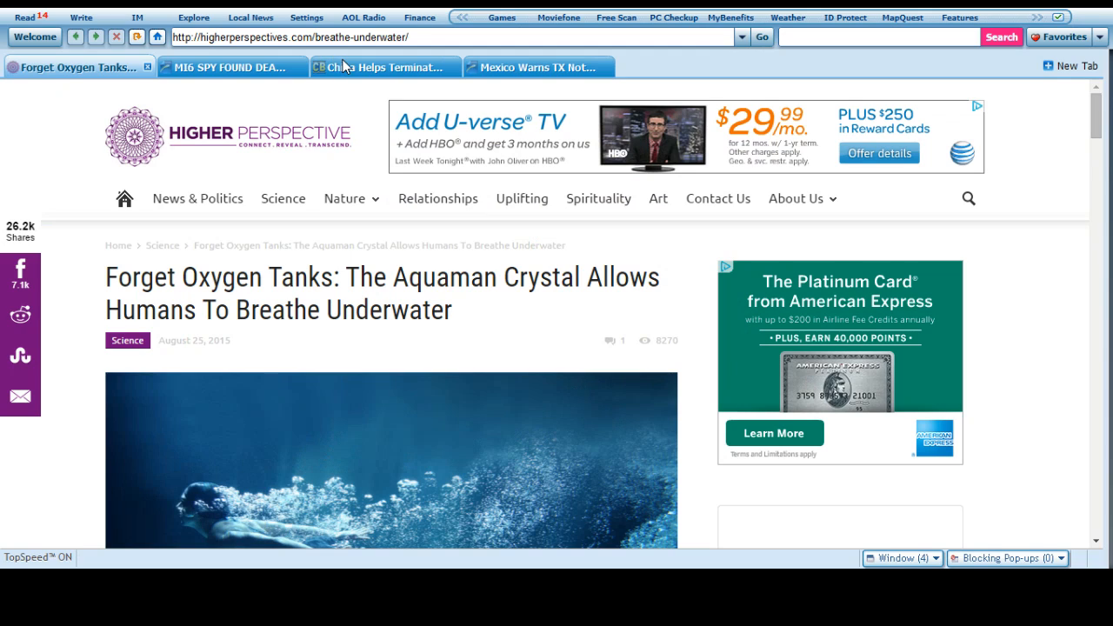
mouse_move(413, 287)
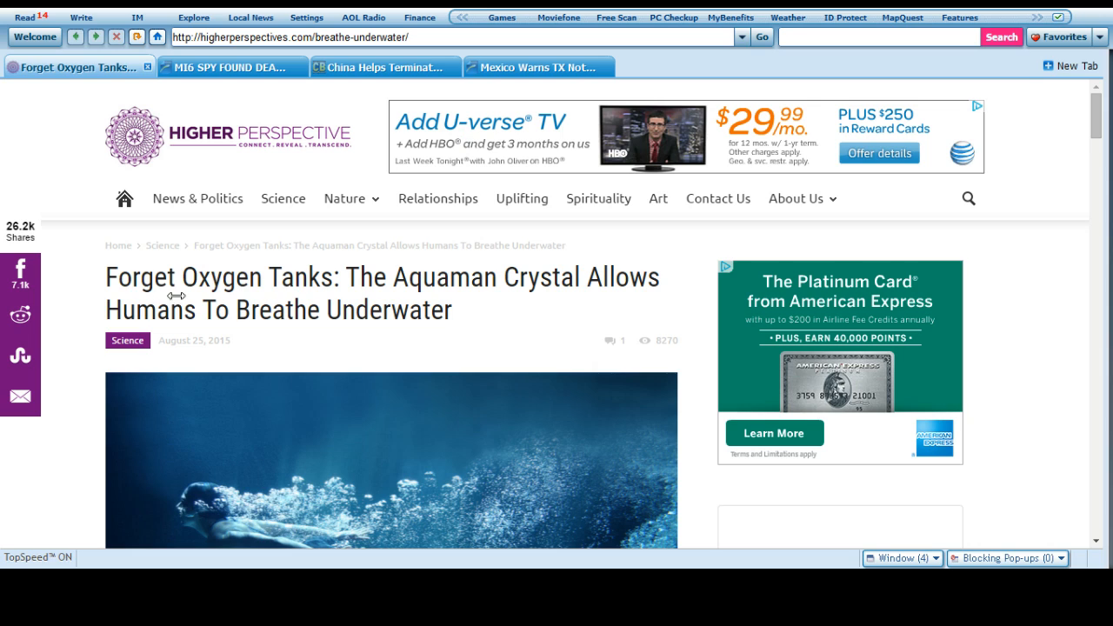
mouse_move(397, 310)
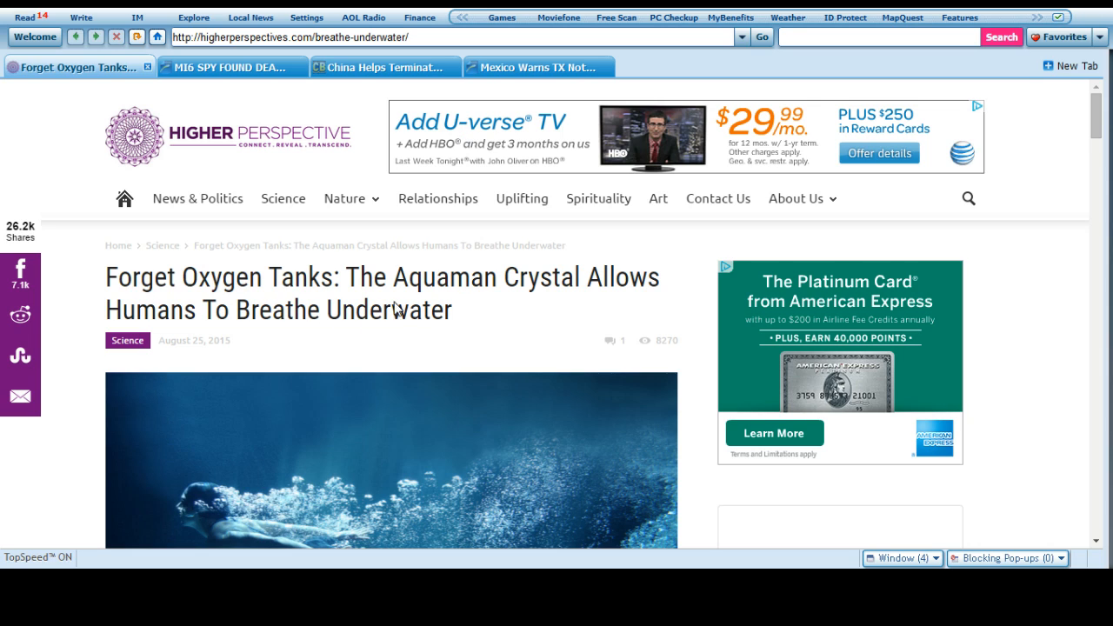
mouse_move(256, 326)
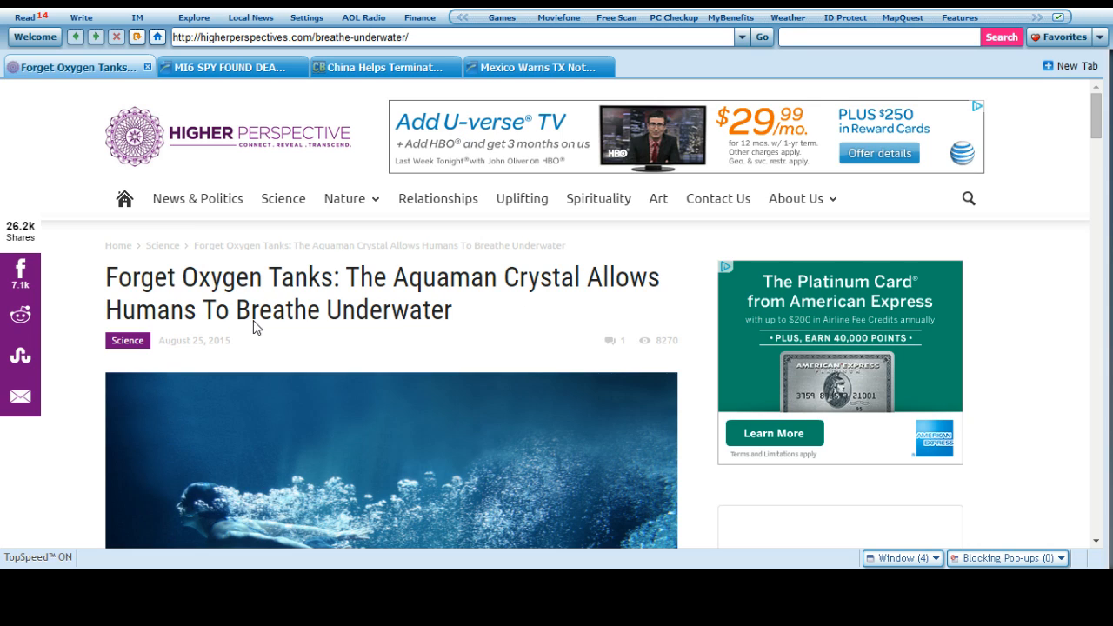
mouse_move(77, 368)
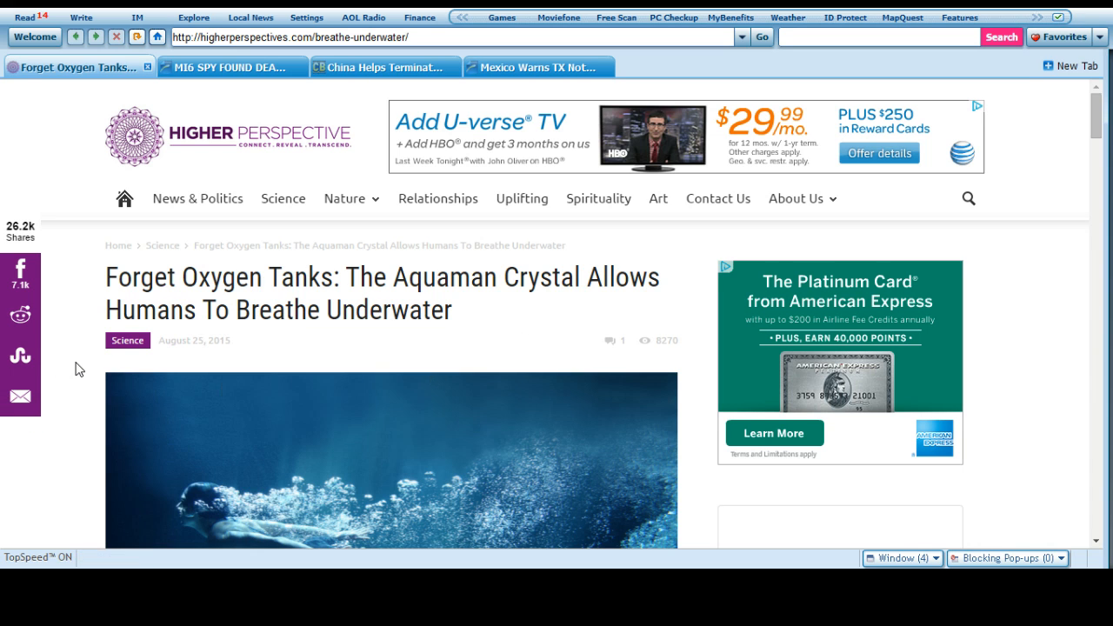
scroll("down", 3)
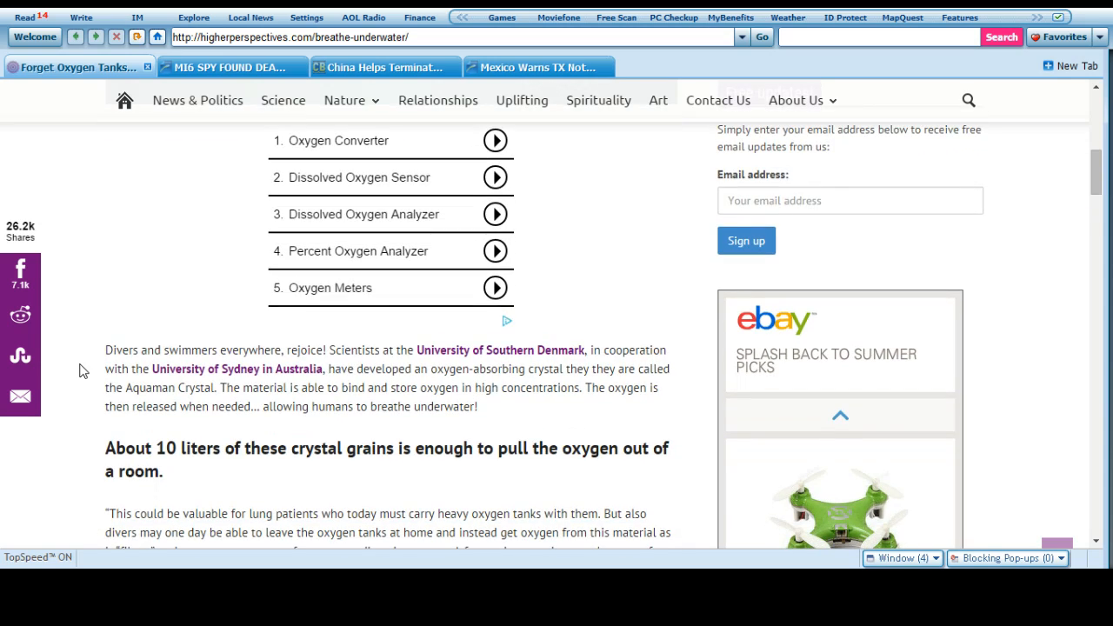
scroll("down", 3)
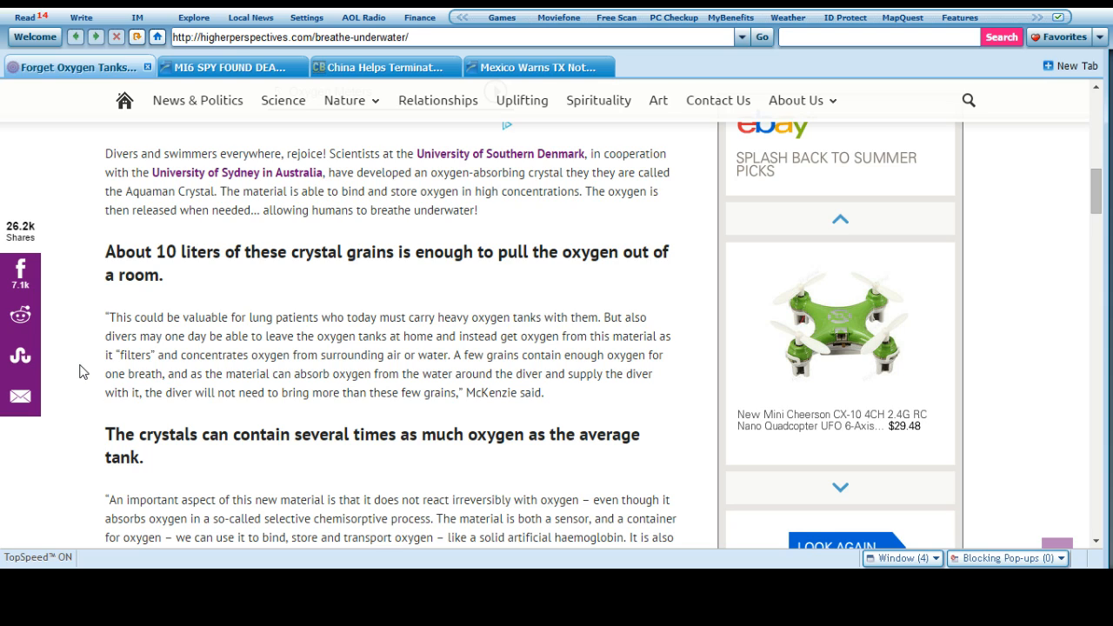
mouse_move(354, 316)
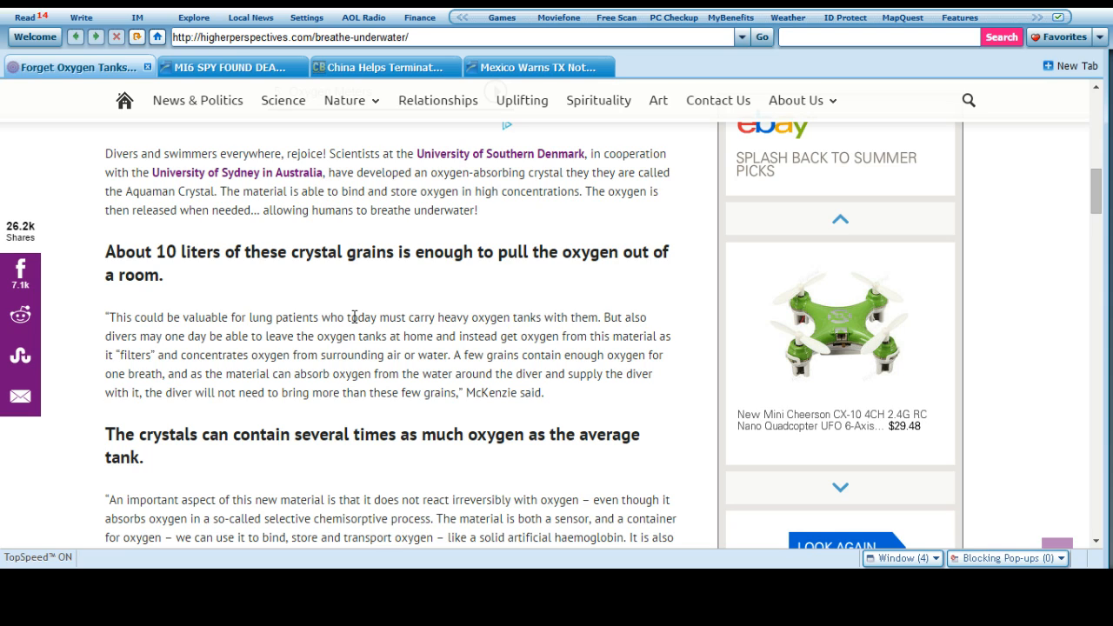
mouse_move(348, 301)
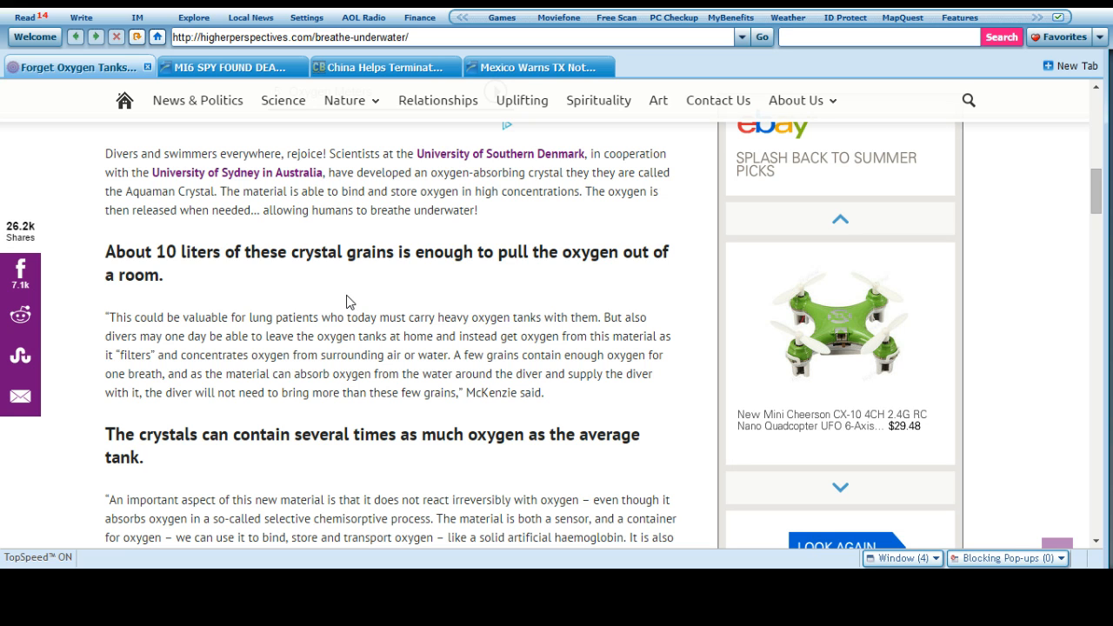
scroll("down", 3)
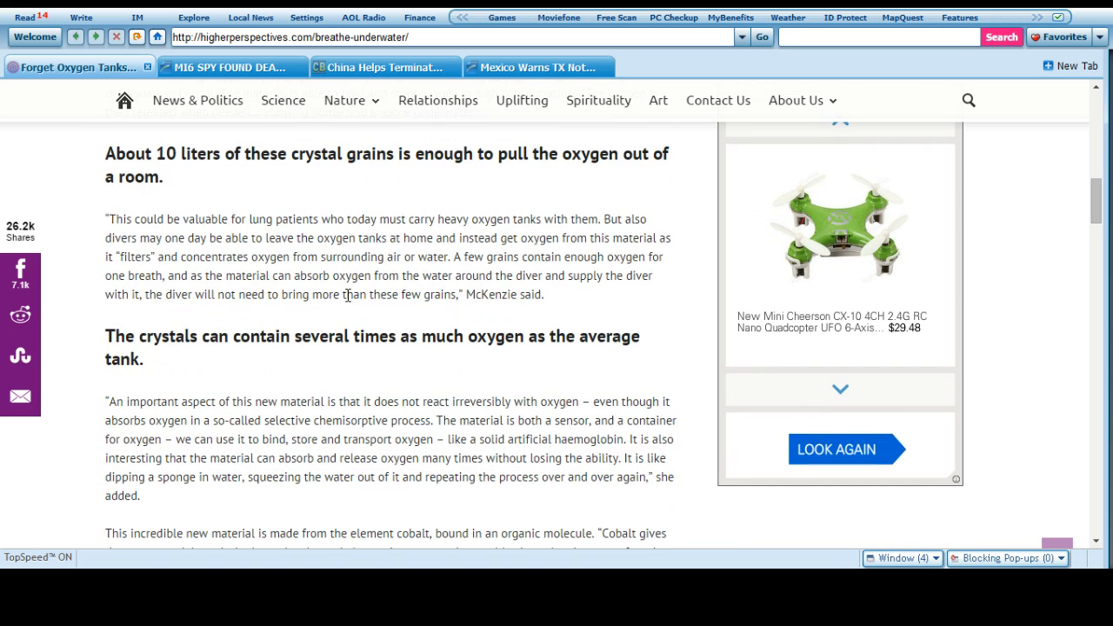
mouse_move(282, 252)
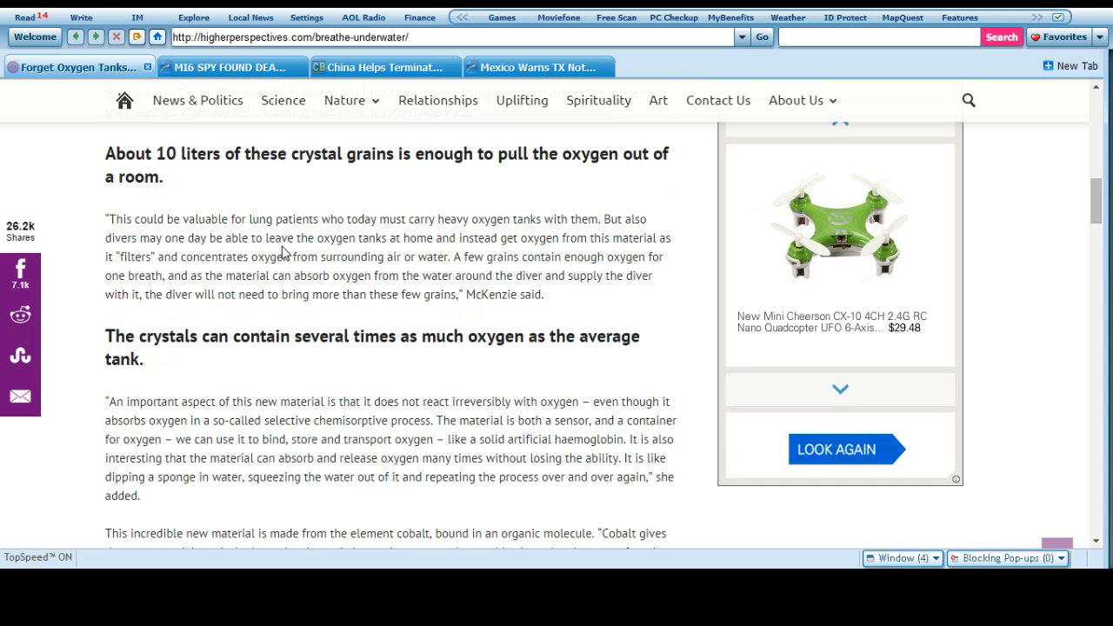
scroll("down", 3)
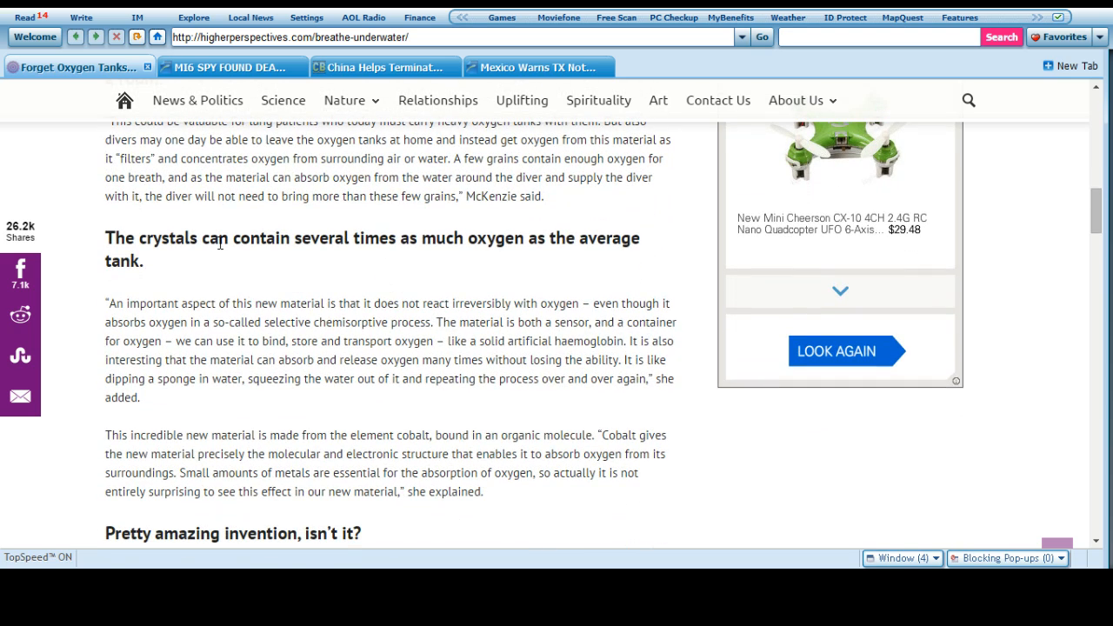
mouse_move(390, 288)
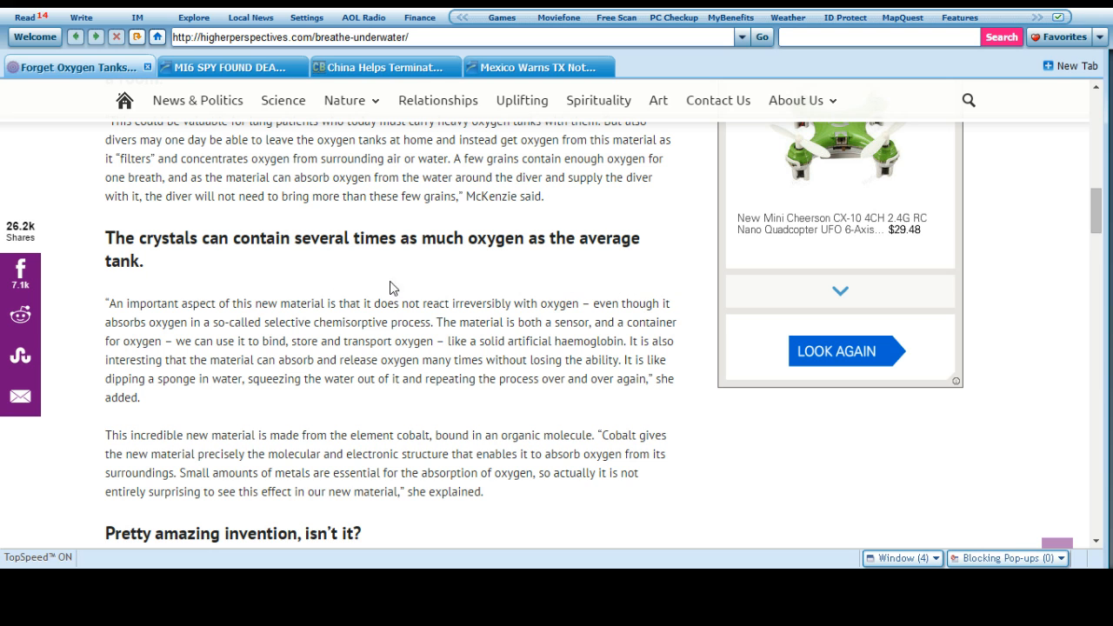
mouse_move(641, 276)
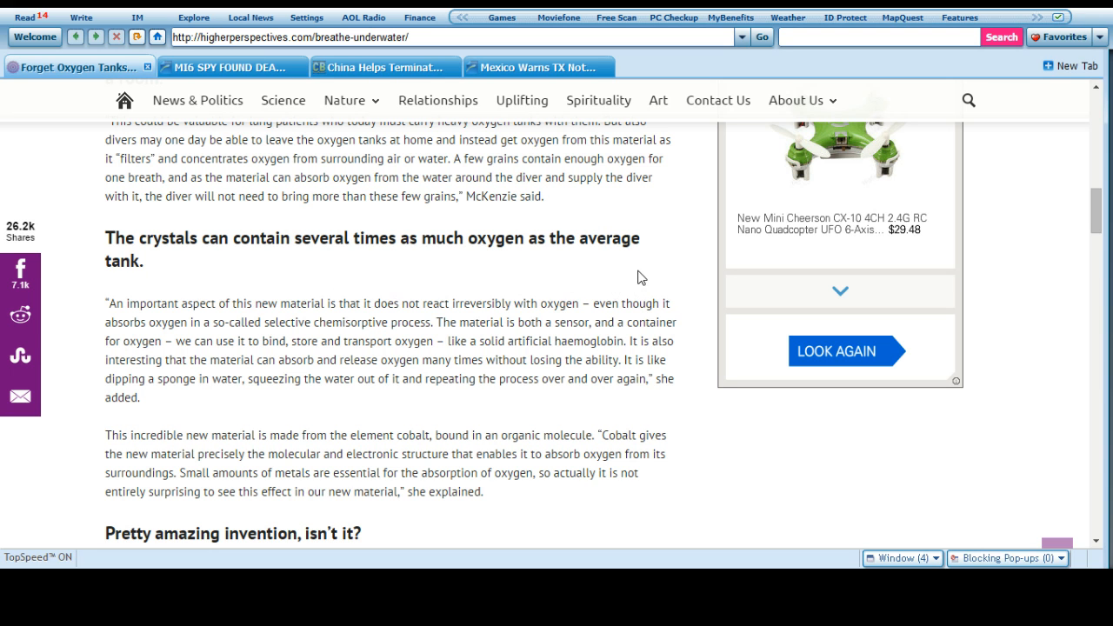
scroll("down", 3)
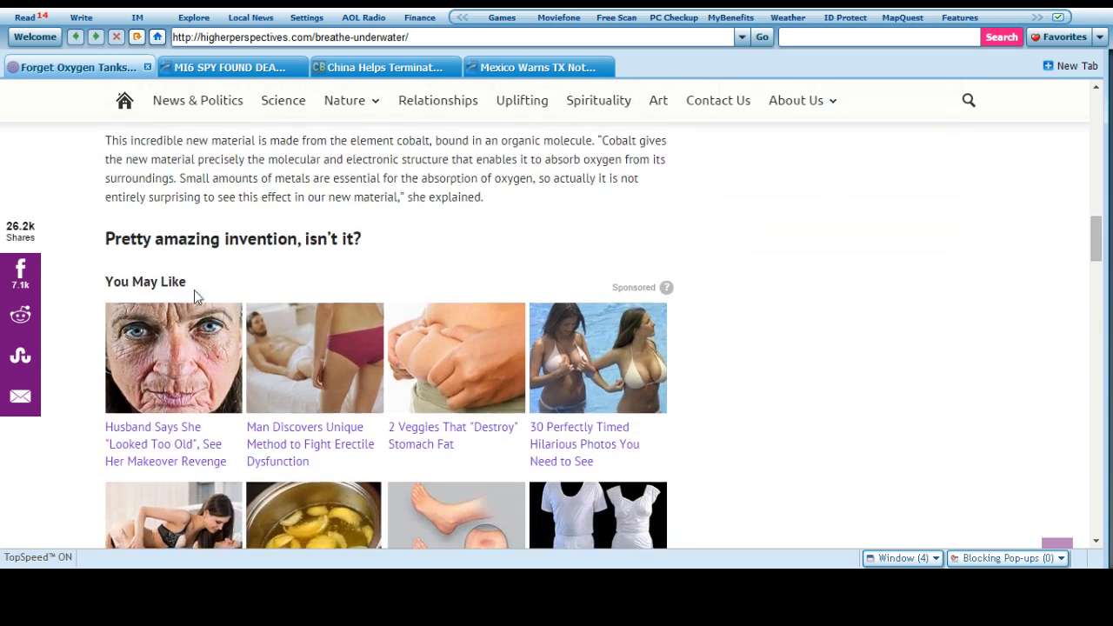
scroll("up", 3)
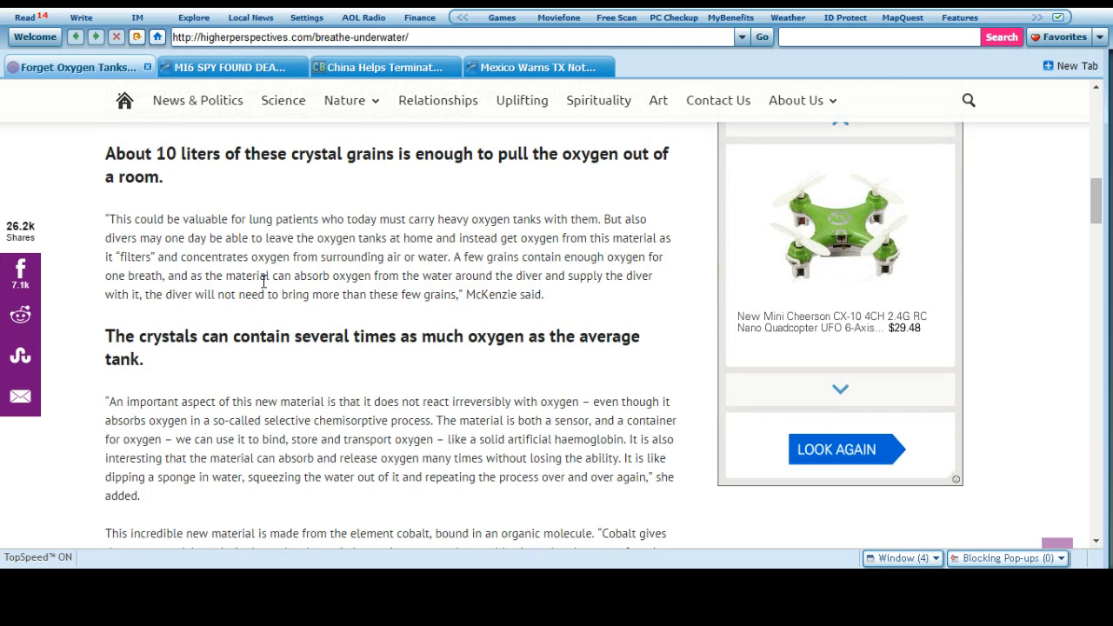
mouse_move(592, 324)
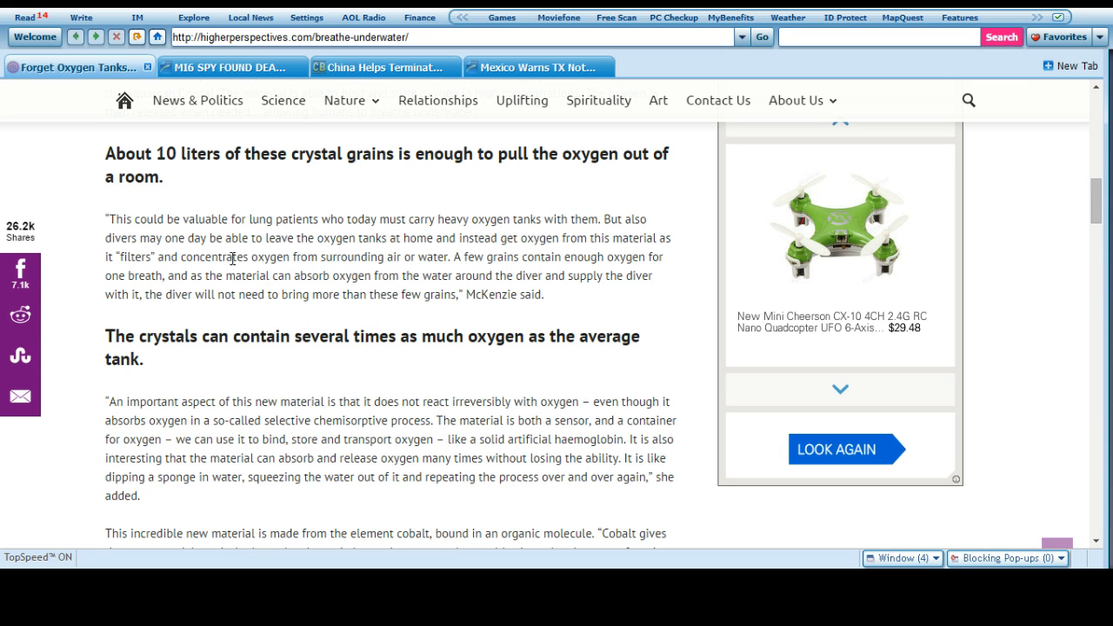
scroll("down", 3)
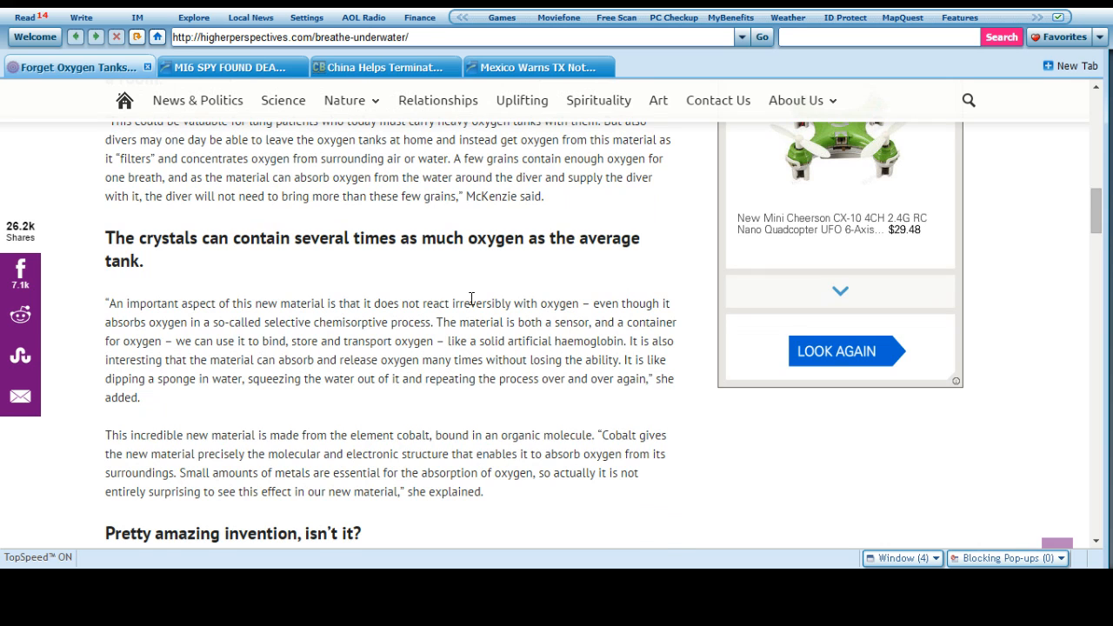
scroll("up", 3)
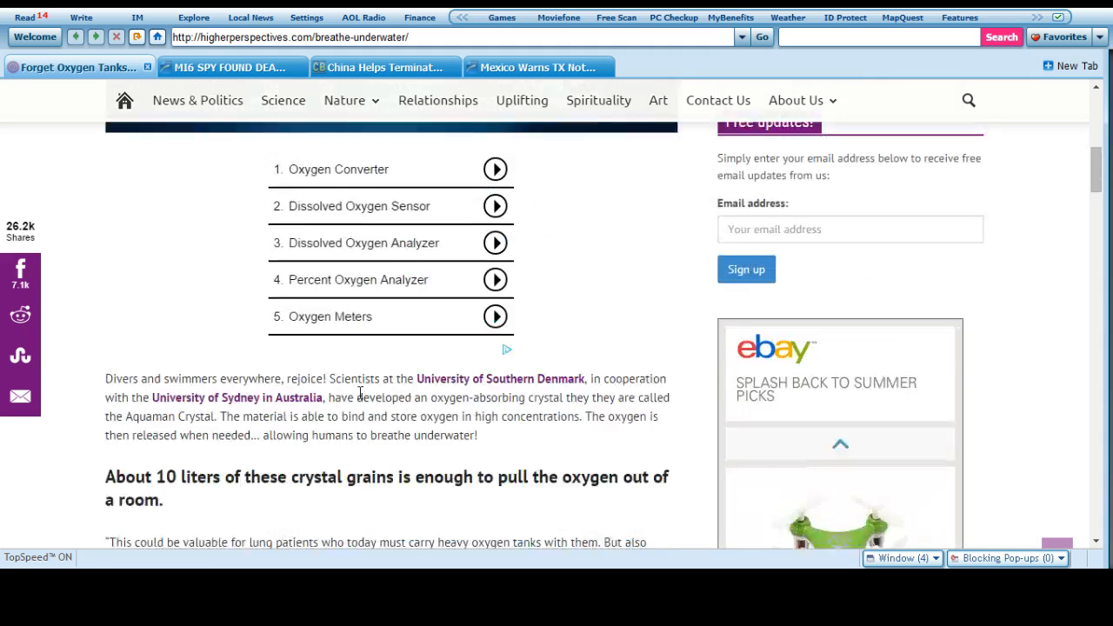
scroll("up", 3)
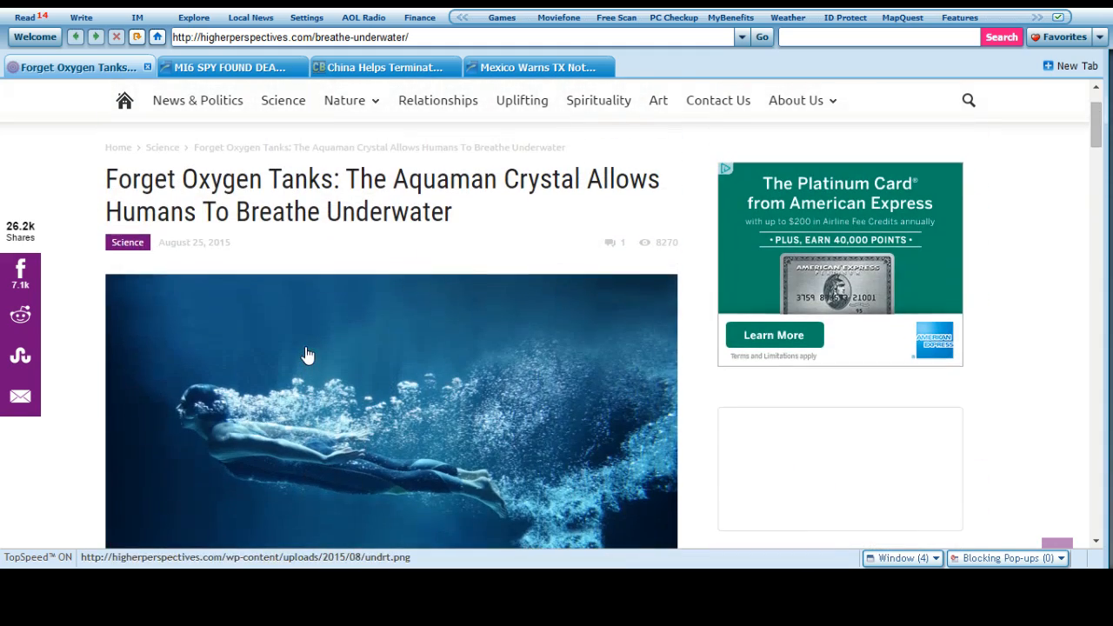
mouse_move(308, 354)
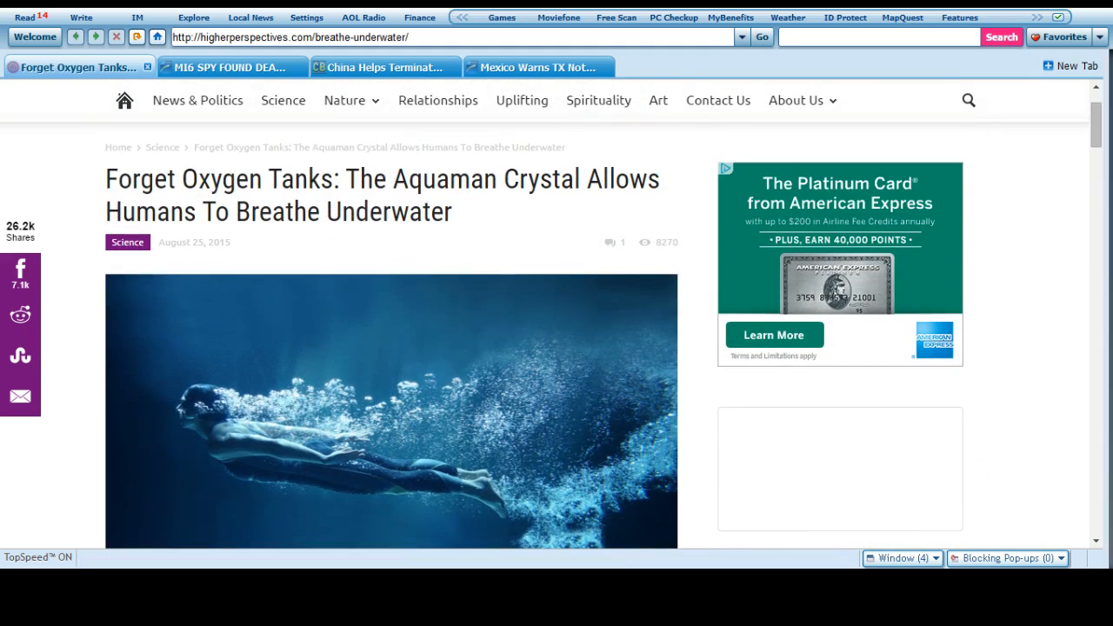